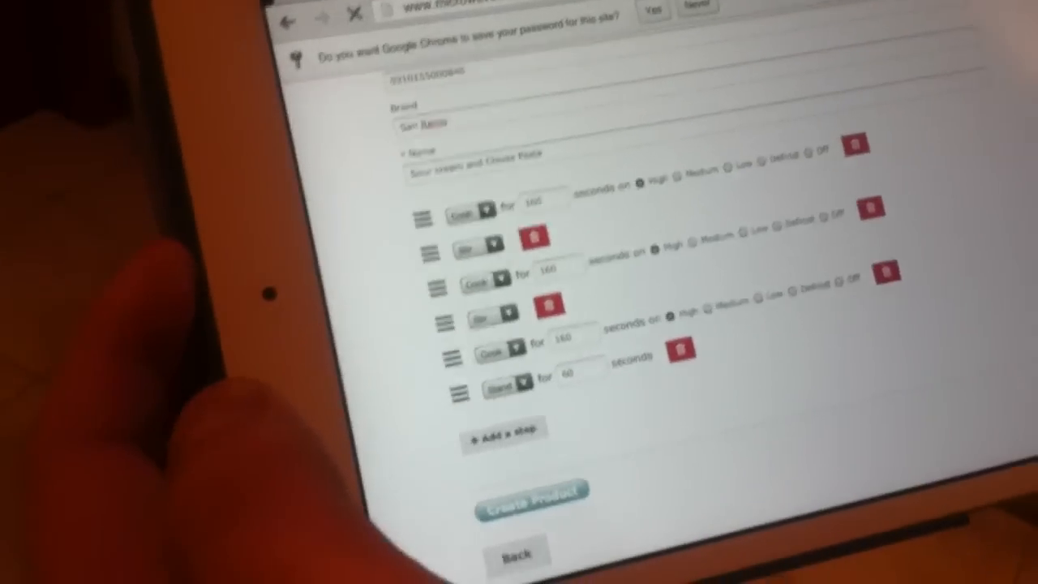
- Submit the San Remo Sour cream and Chives Pasta product form to confirm creation
click(533, 492)
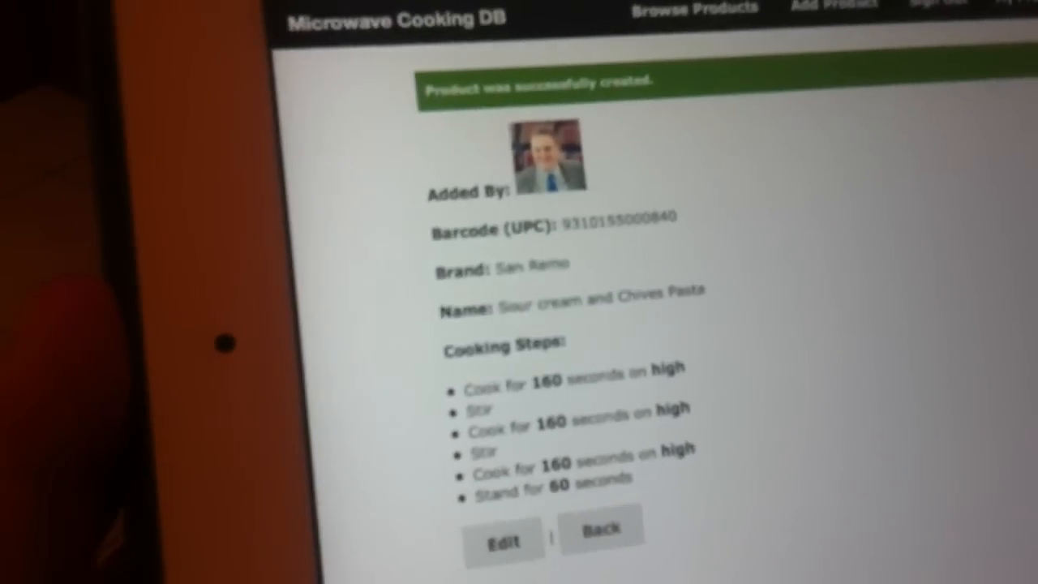